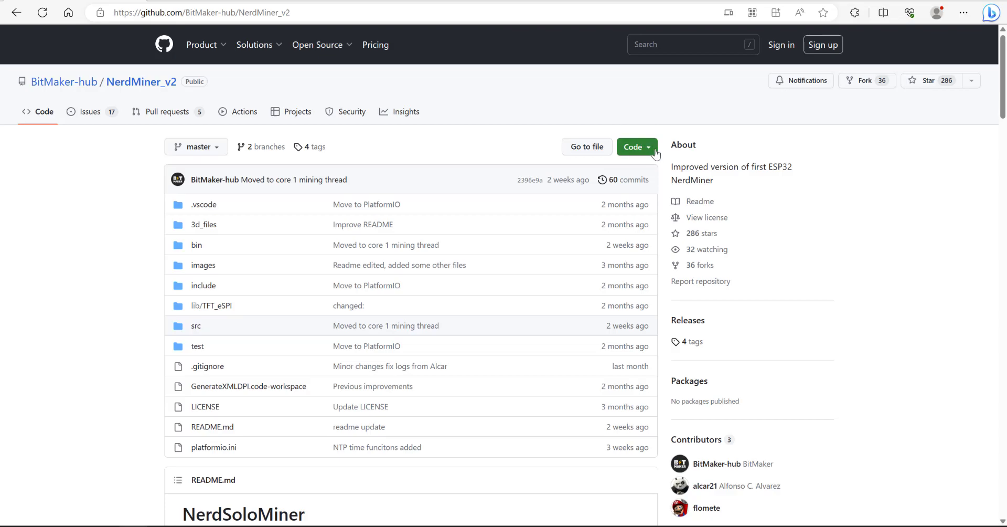
Download the NerdMiner_v2 repository as NerdMiner_v2-master.zip from the Code menu.
click(632, 147)
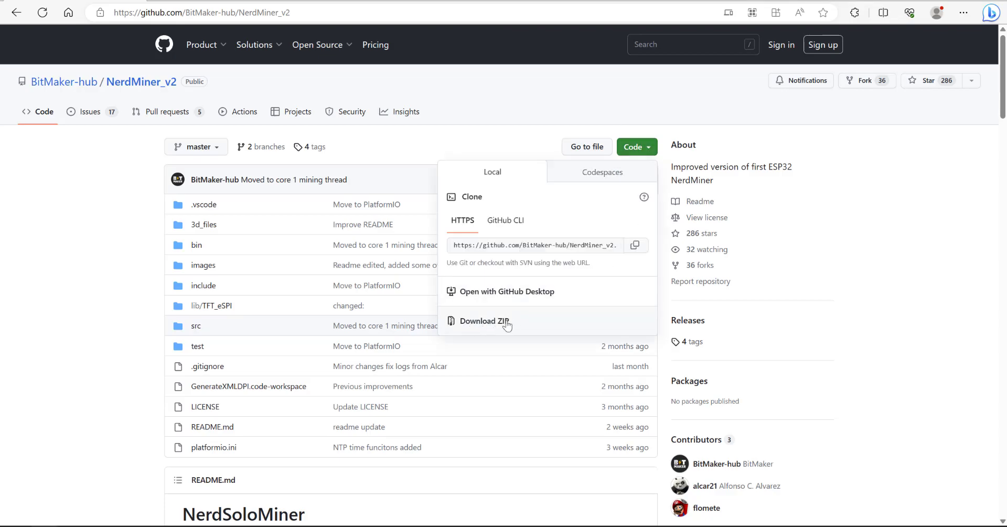
click(483, 320)
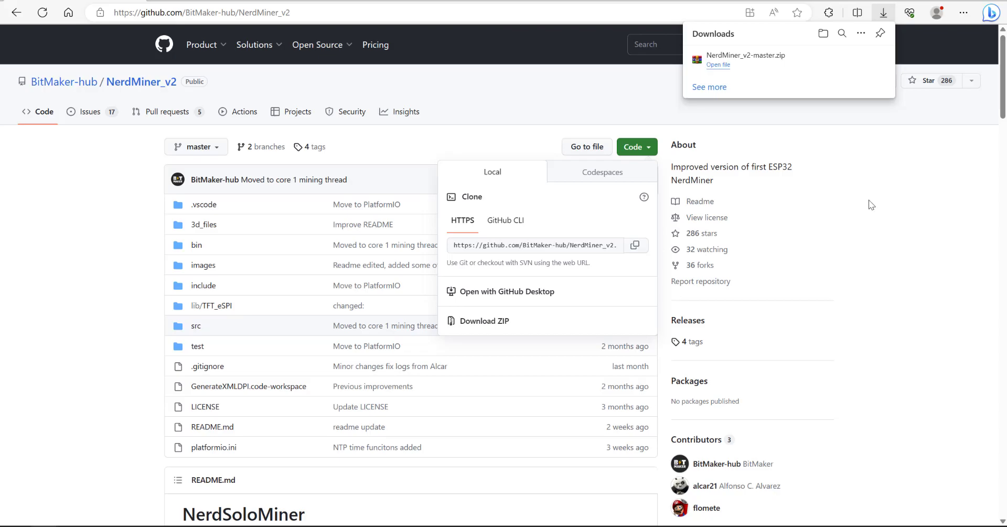
mouse_move(869, 201)
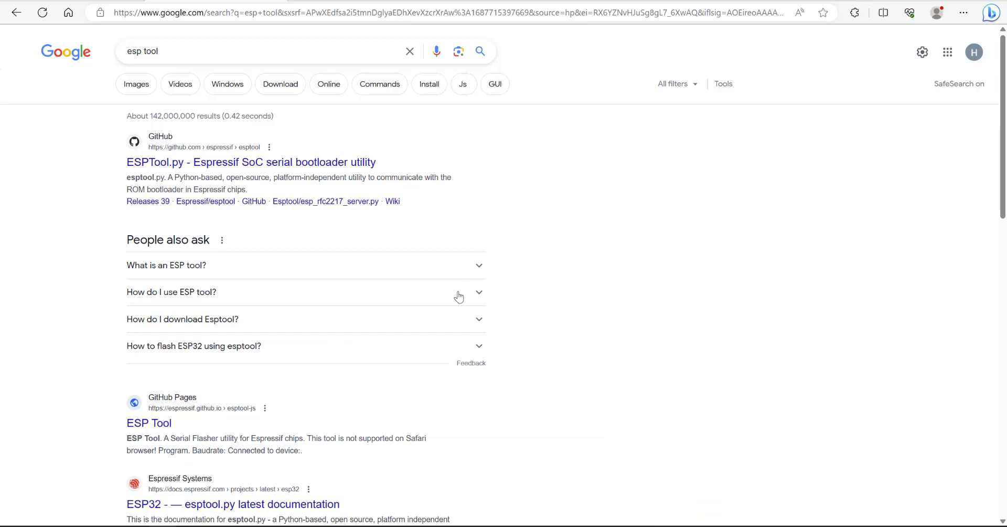
mouse_move(457, 294)
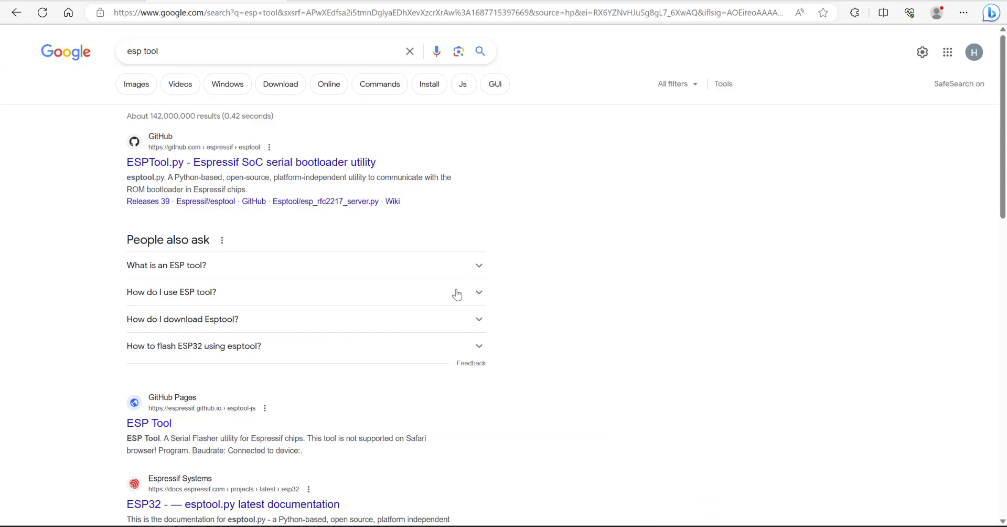
mouse_move(119, 107)
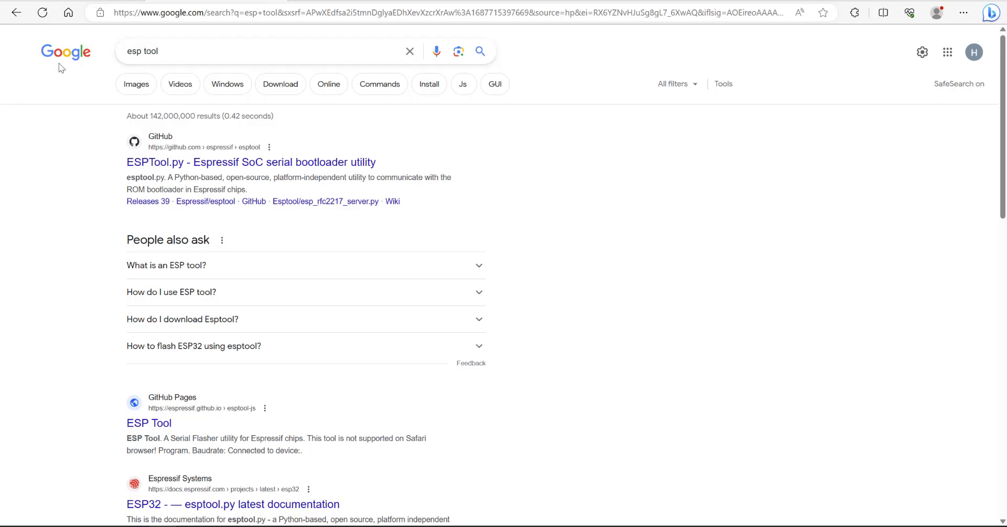
mouse_move(148, 450)
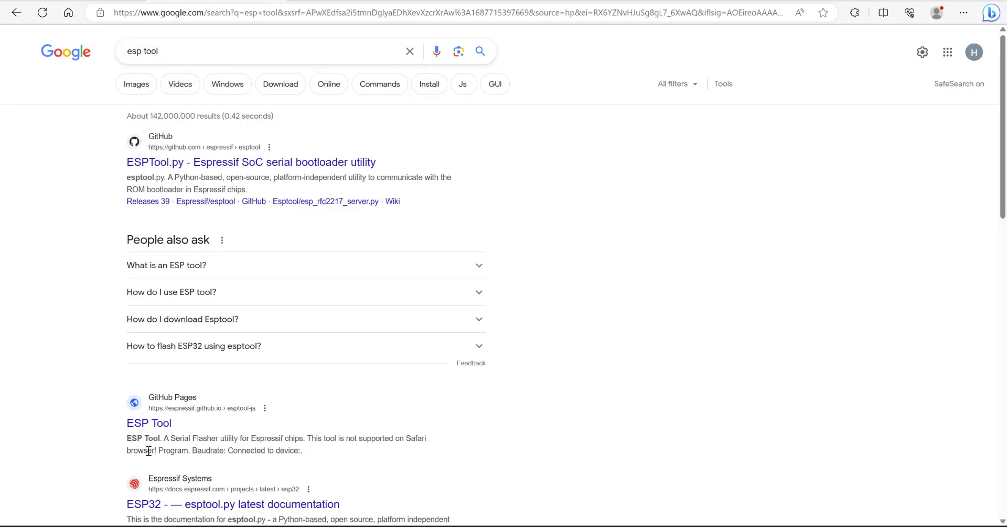
mouse_move(178, 403)
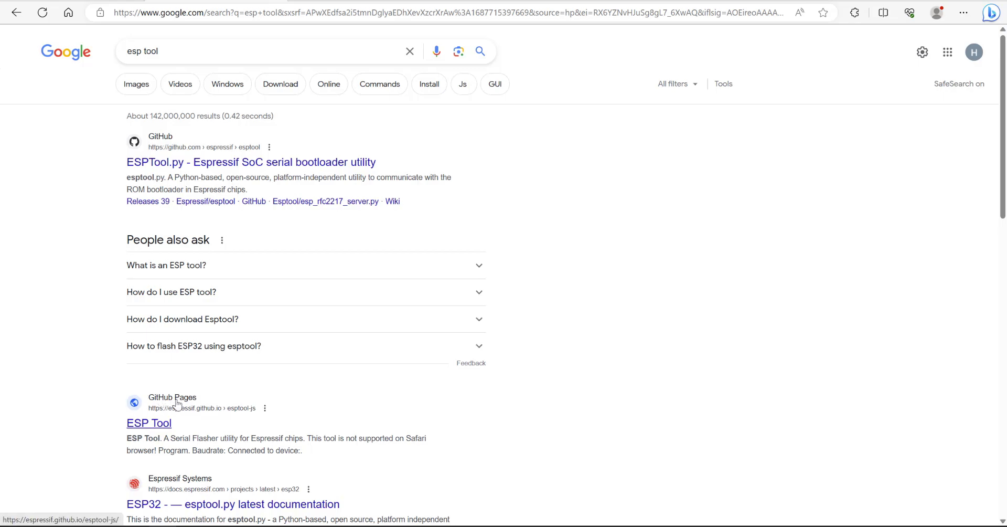
mouse_move(171, 405)
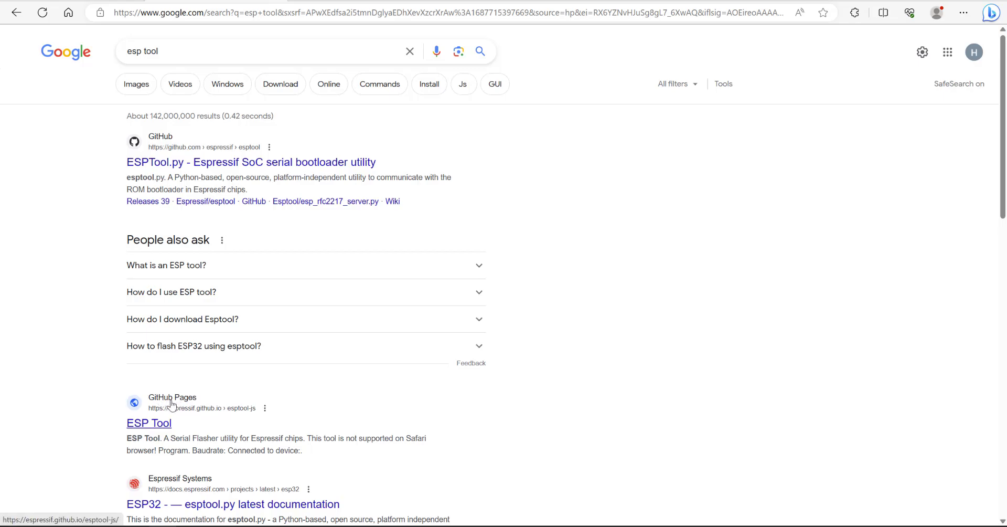
Go to Espressif's web-based ESP Tool serial flasher from the search results.
click(148, 422)
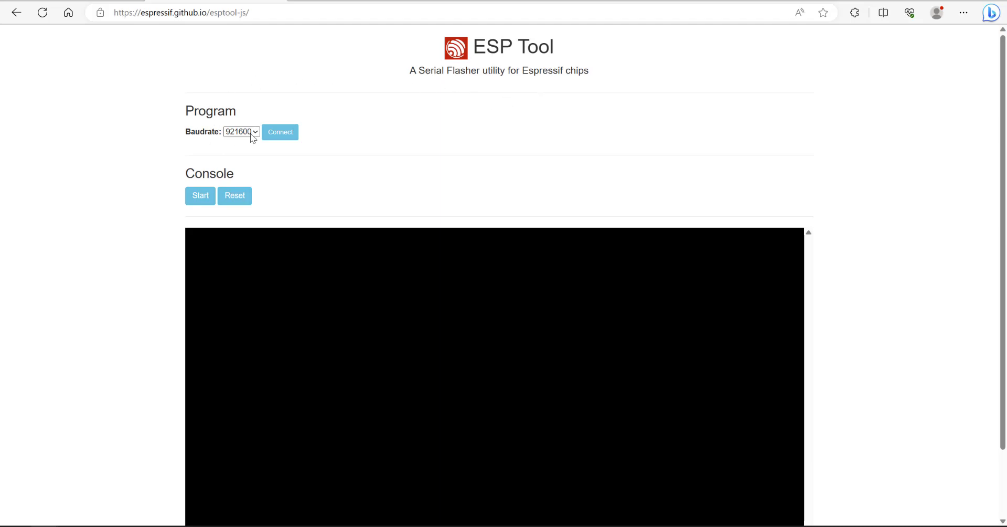
Connect to the ESP32-S3 at 115200 baud over the USB JTAG/serial debug unit port.
click(241, 131)
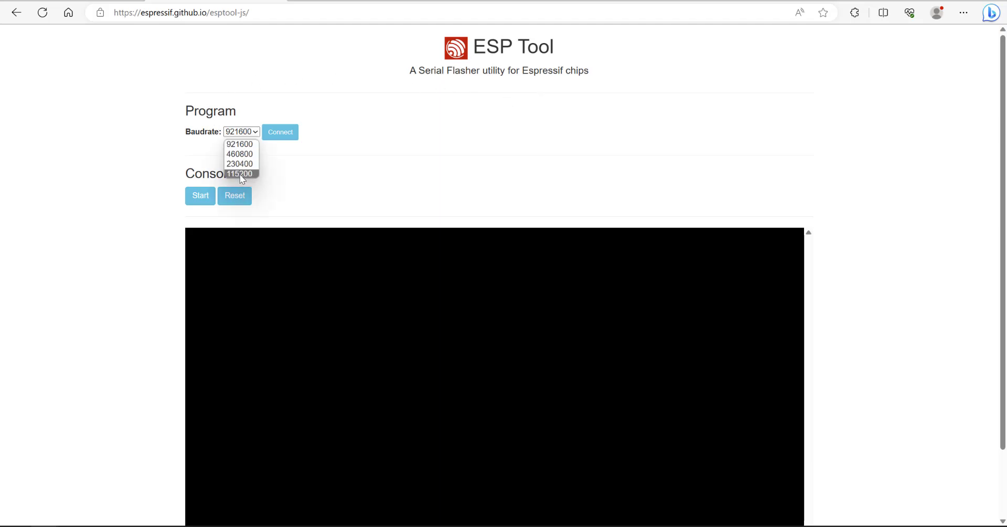
click(240, 174)
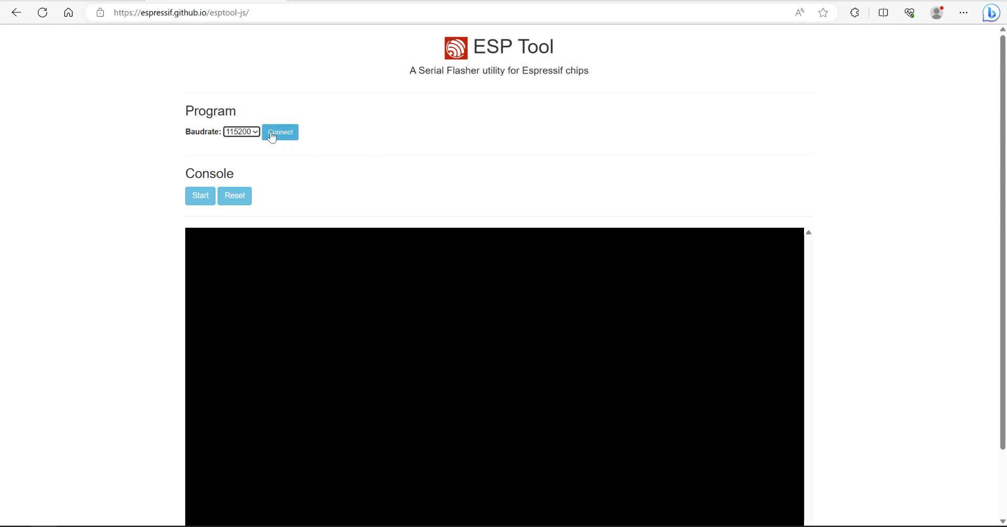
click(280, 132)
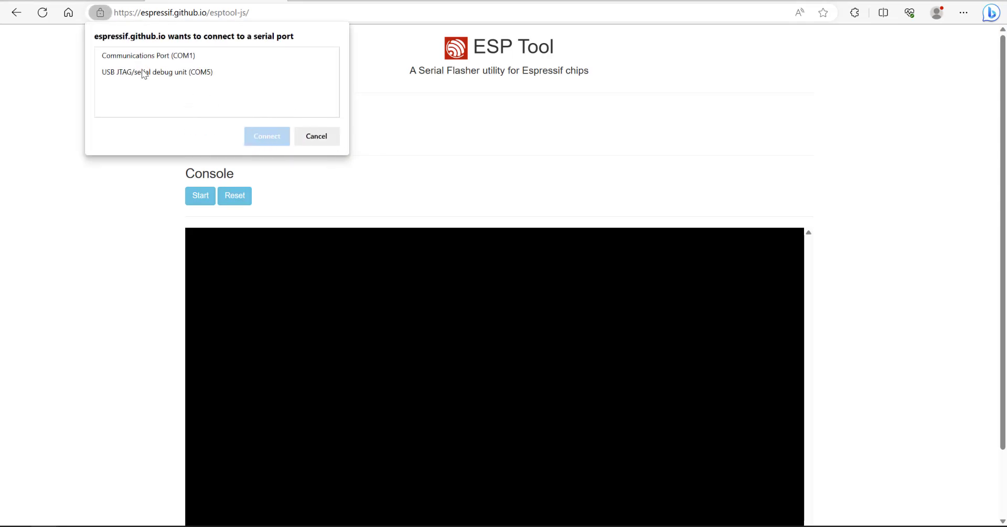
click(157, 72)
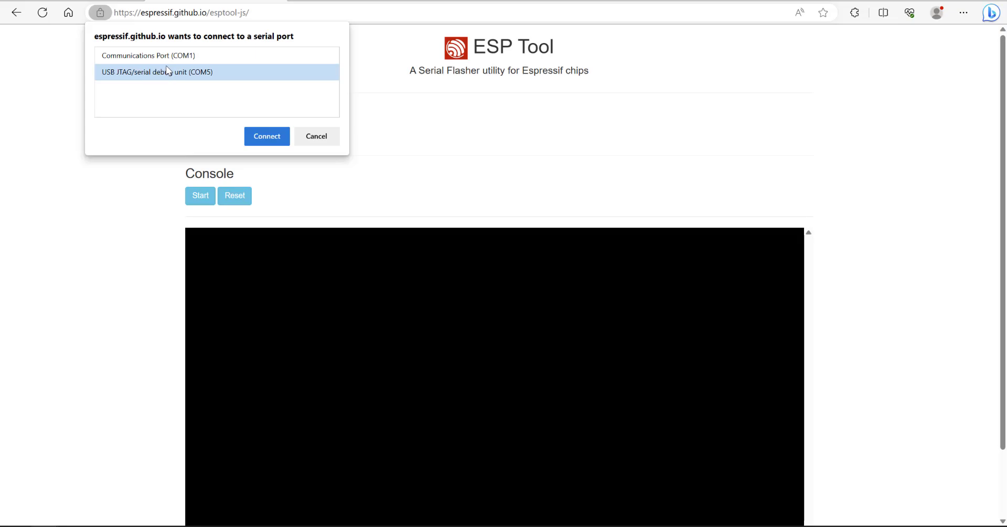
mouse_move(167, 77)
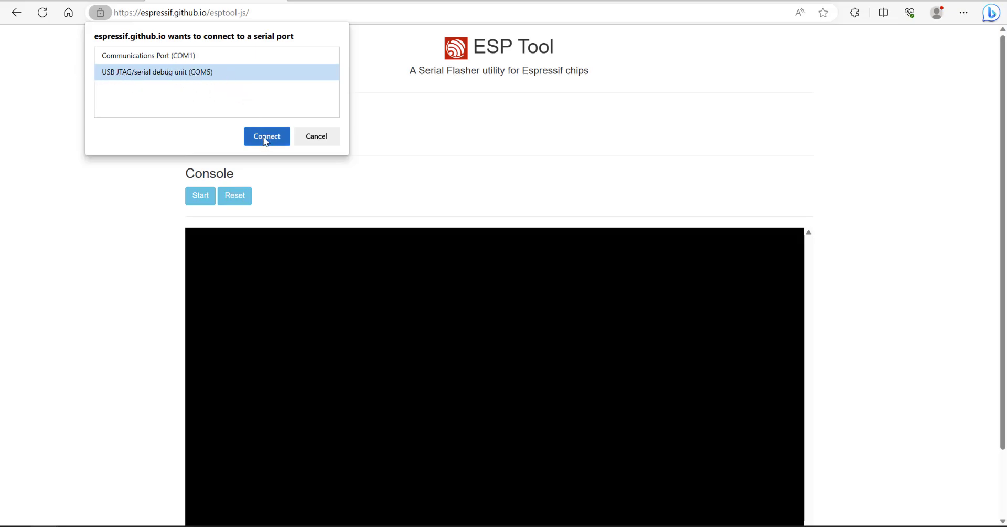
click(266, 136)
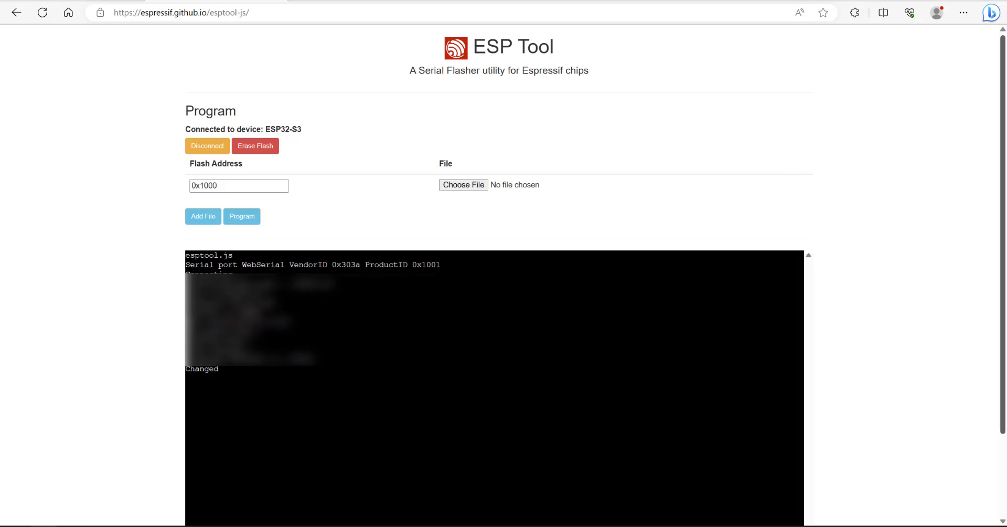
mouse_move(702, 152)
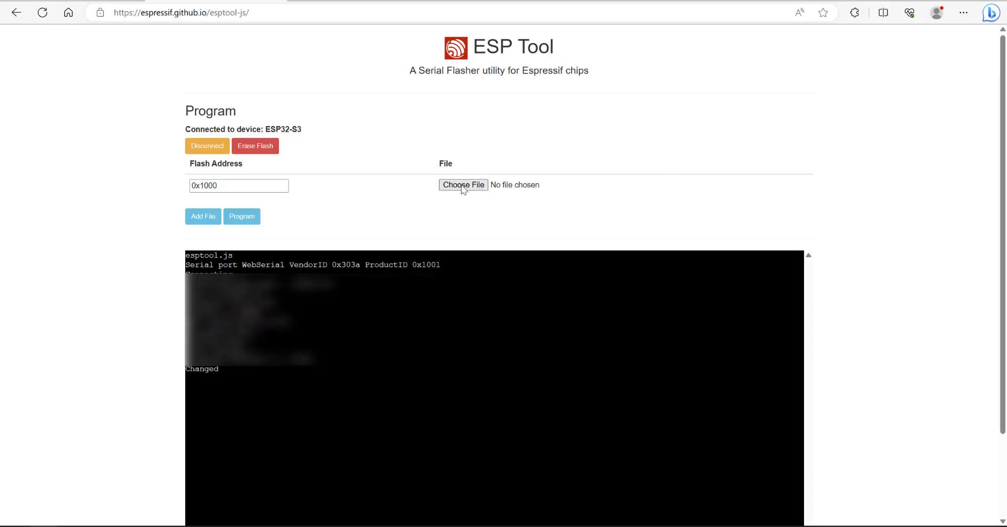
Load 0x0000_bootloader.bin into the first row and 0x8000_partitions.bin into a second row.
click(462, 185)
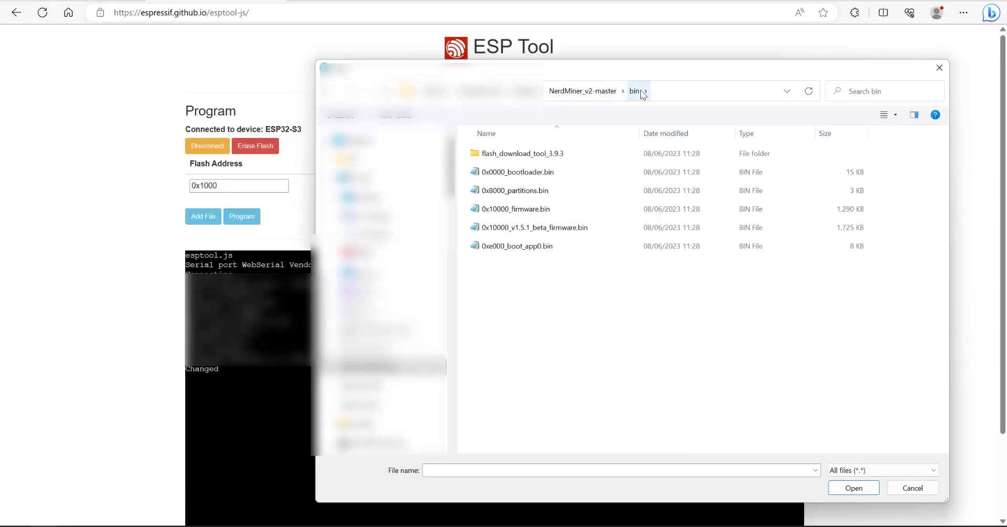
click(518, 171)
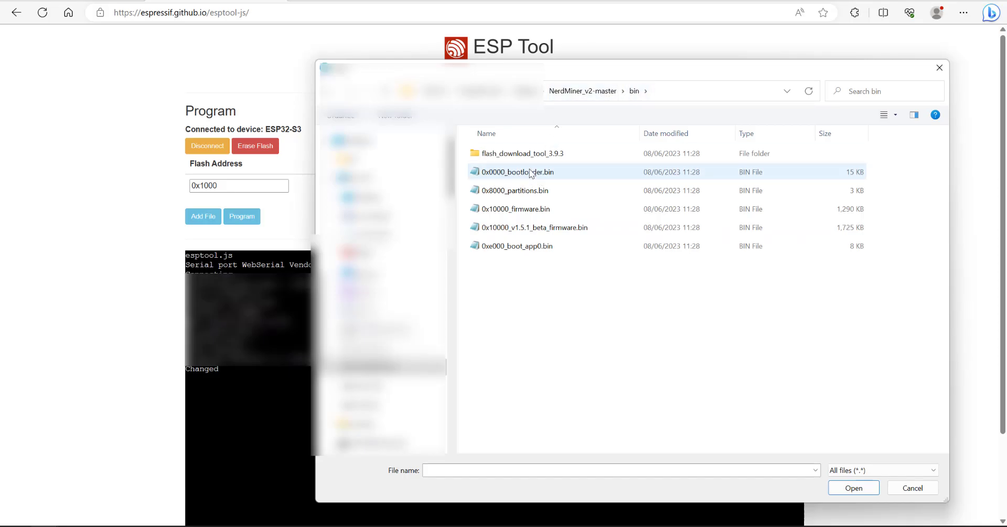
click(517, 171)
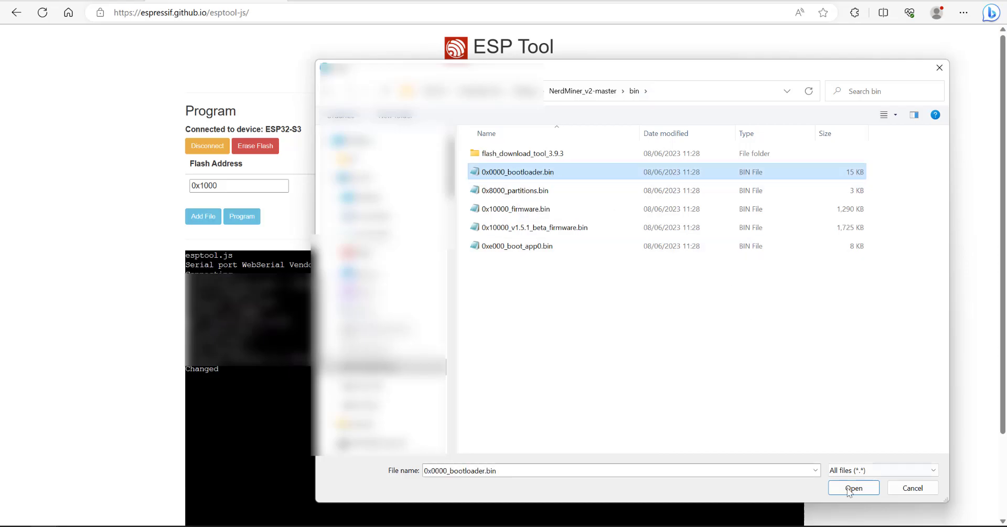
click(853, 488)
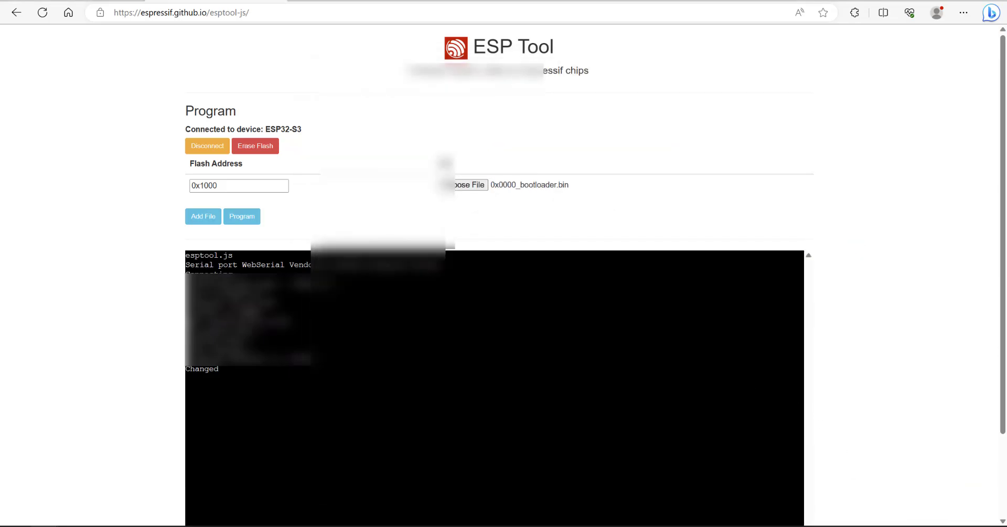
click(202, 216)
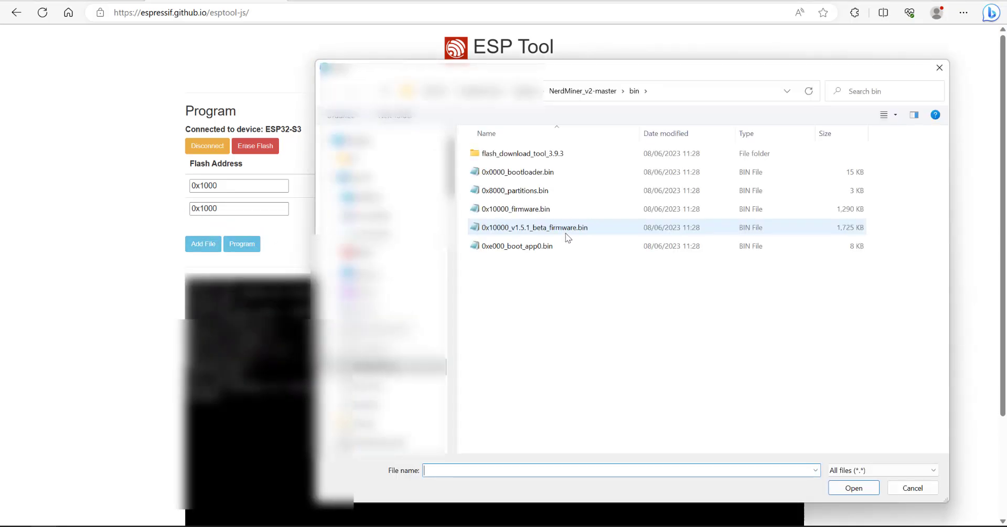
click(516, 208)
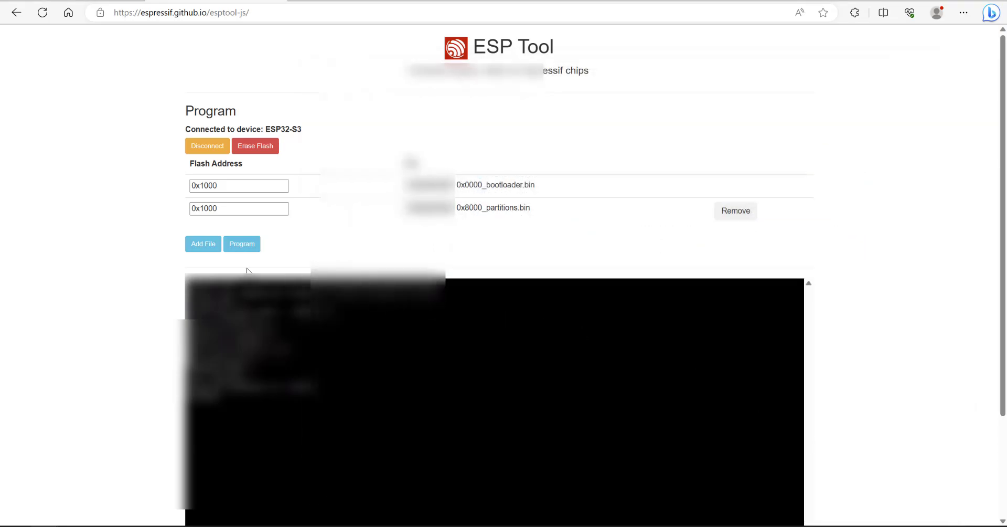
Add rows for 0xe000_boot_app0.bin and the v1.5.1 beta firmware and load both files.
click(202, 244)
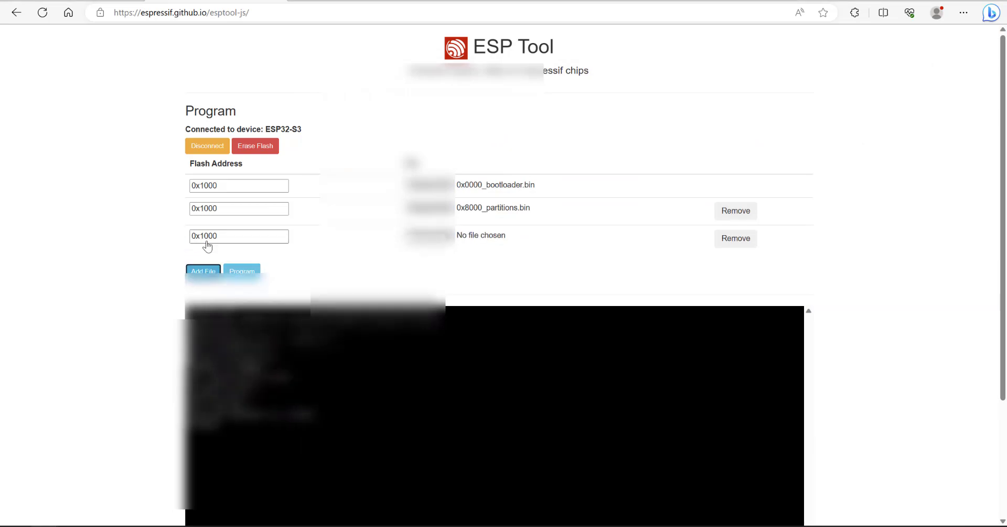
click(203, 271)
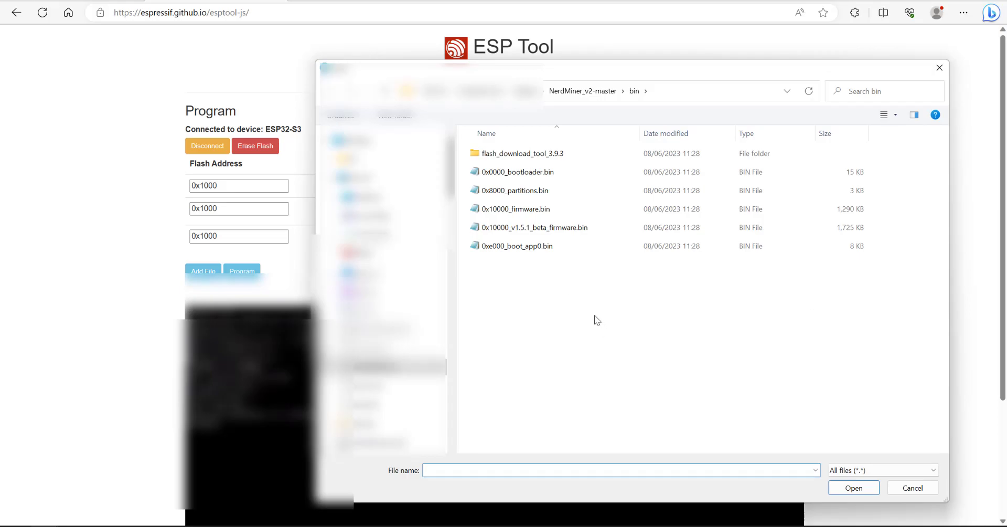
click(517, 245)
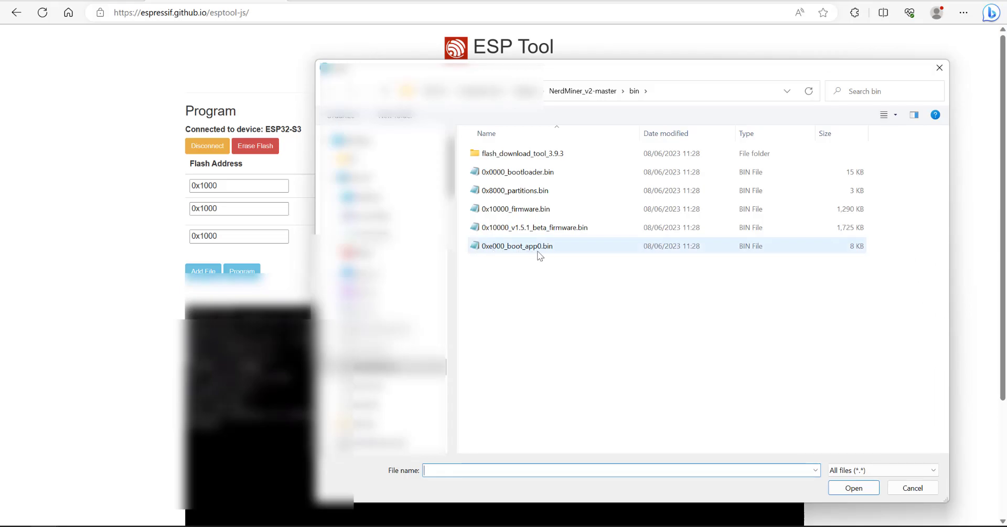
click(518, 246)
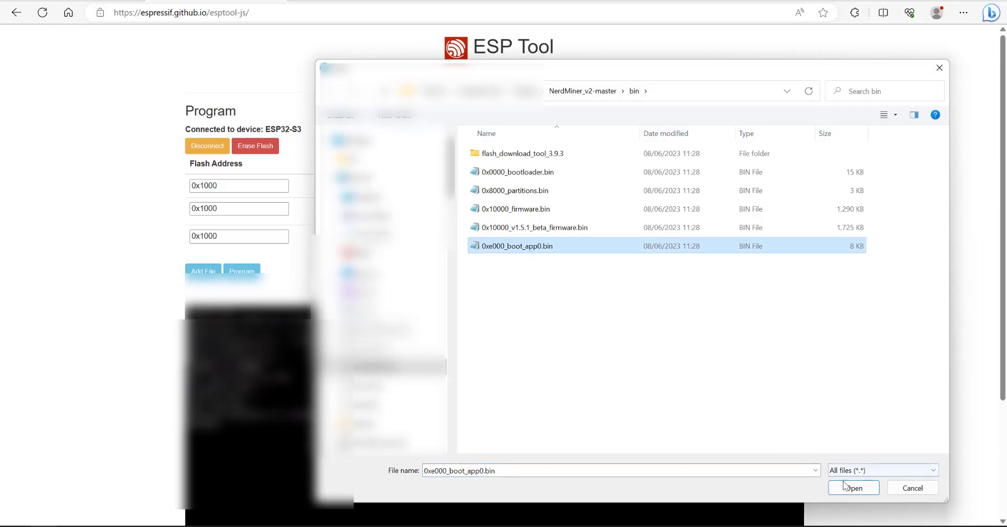
click(852, 488)
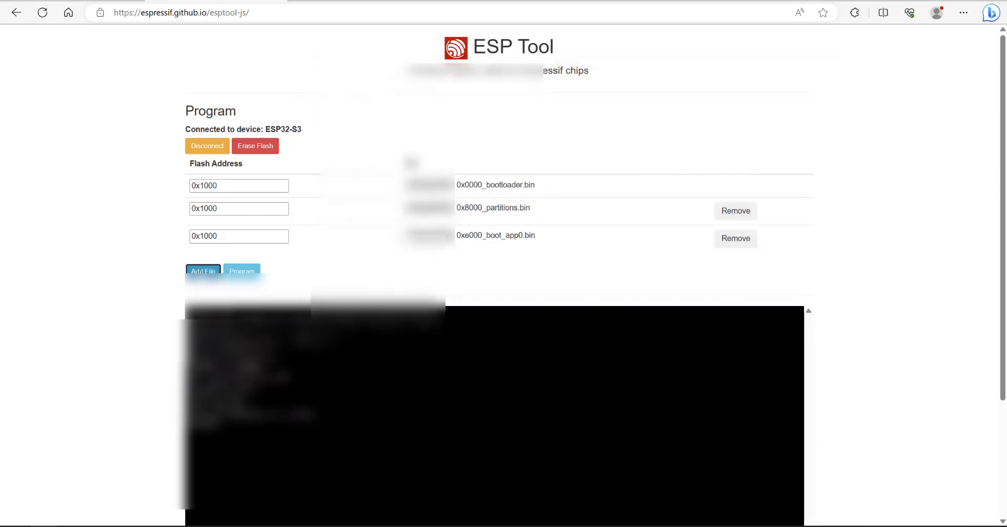
click(203, 271)
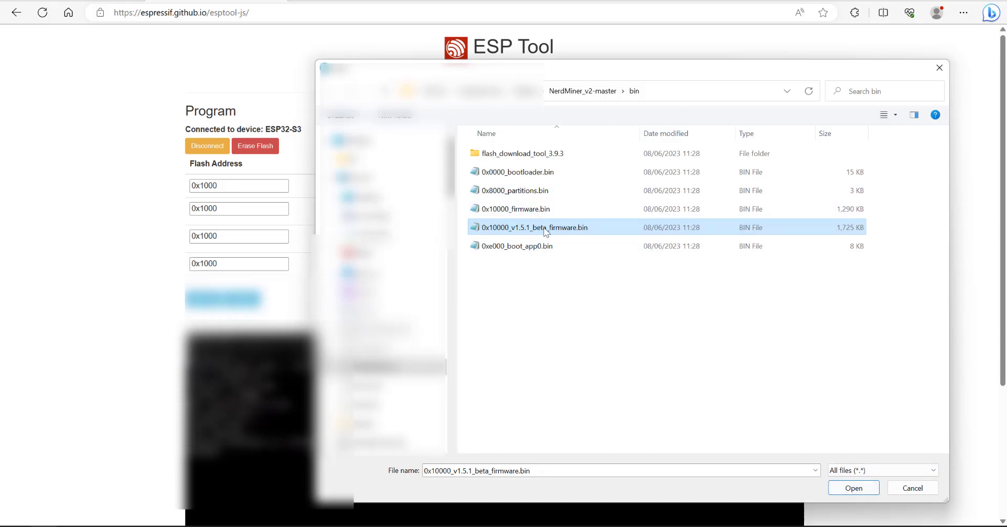
click(853, 487)
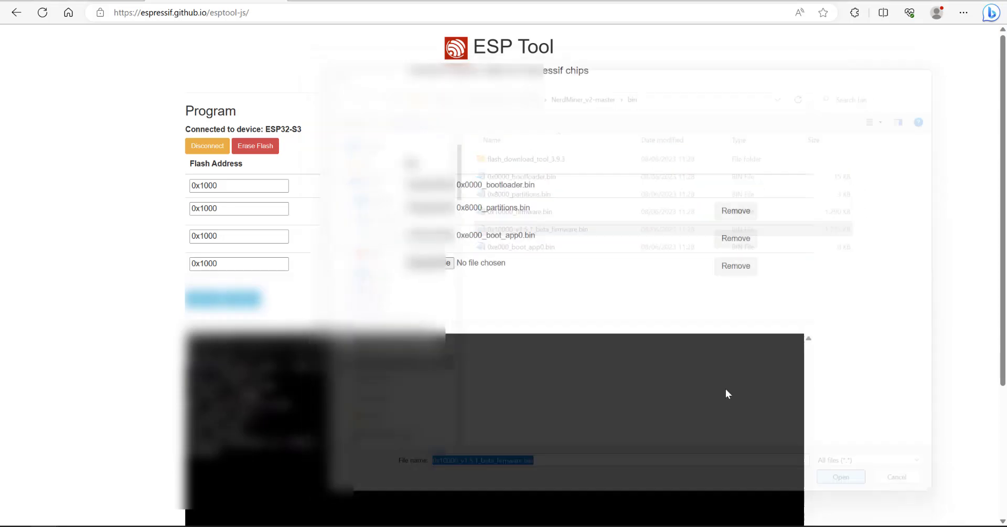
click(841, 476)
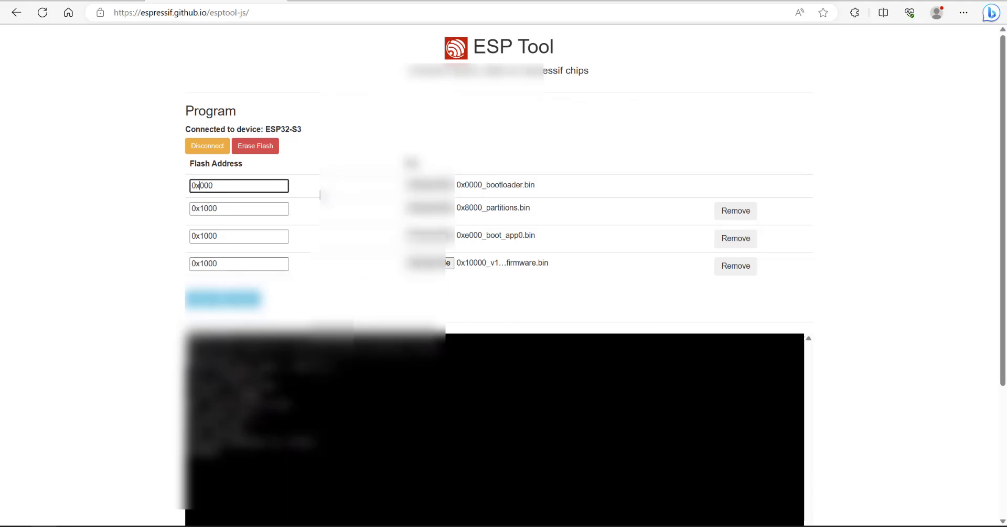
Set the flash addresses to 0x0000, 0x8000 and 0xe000 to match the file names.
text(0)
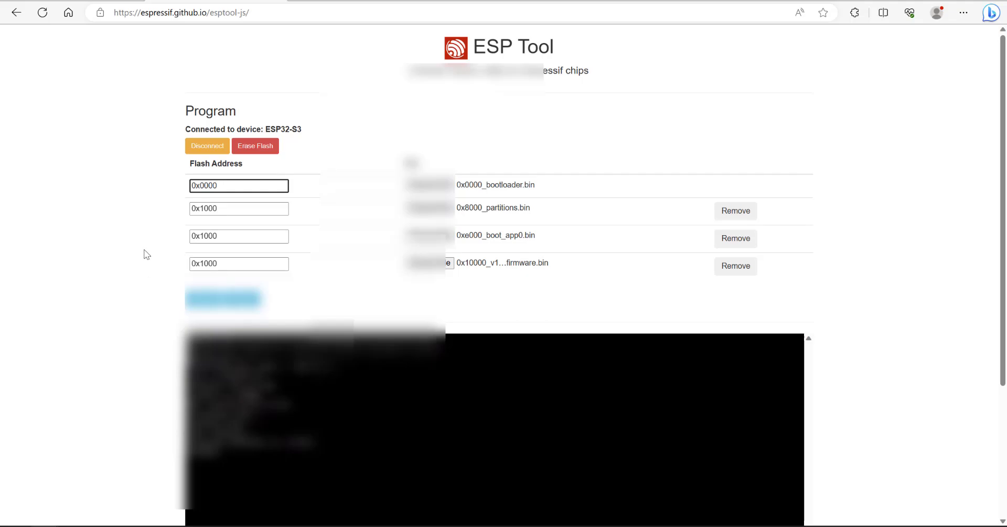
click(238, 208)
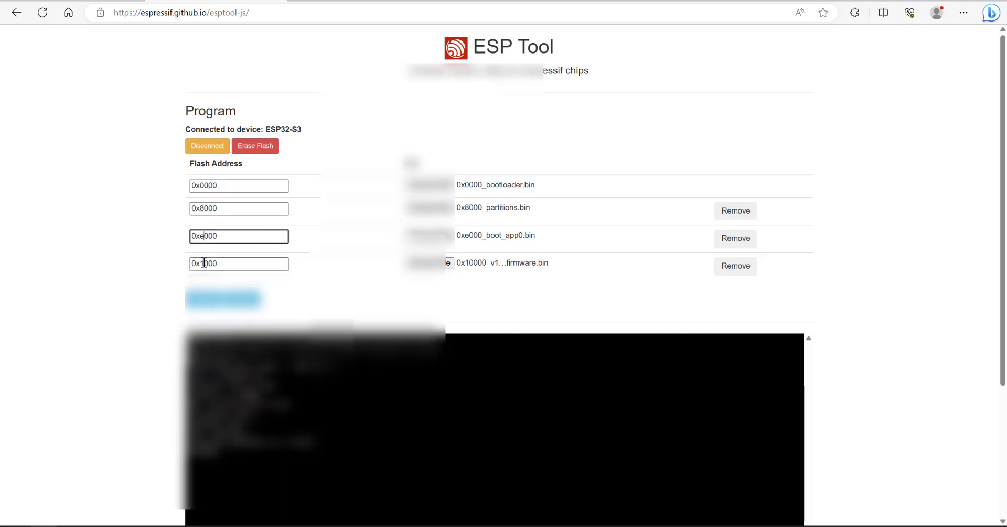
click(238, 264)
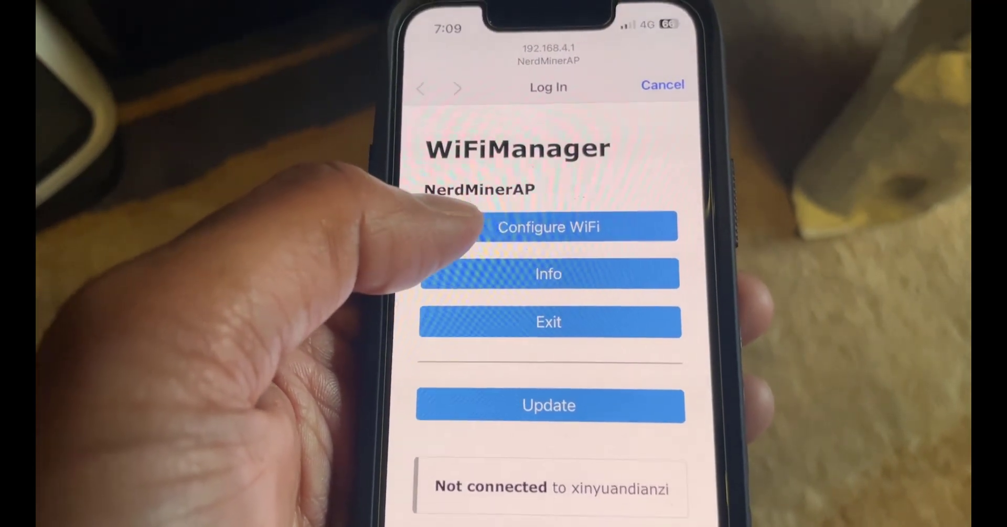
Program the board and view the NerdMinerAP WiFi setup page with pool solo.ckpool.org, port 3333.
click(549, 225)
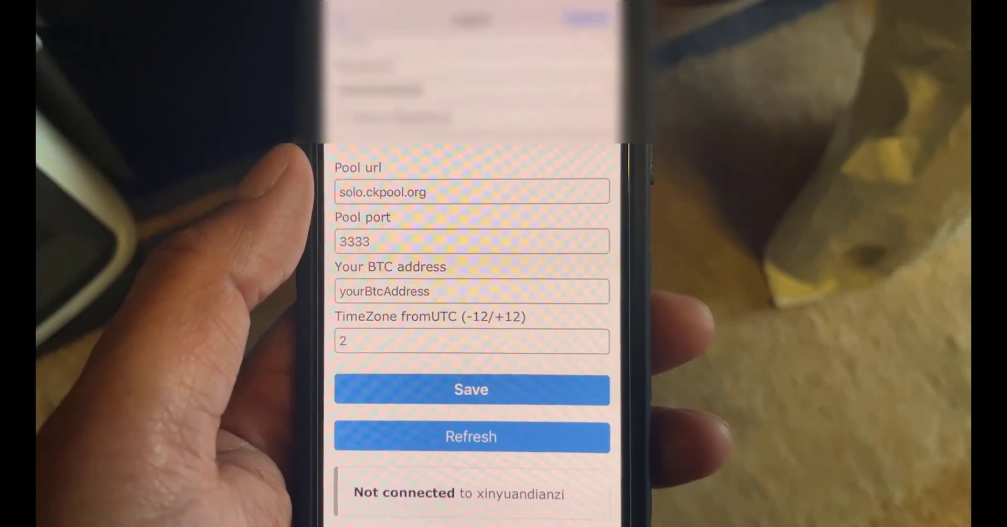